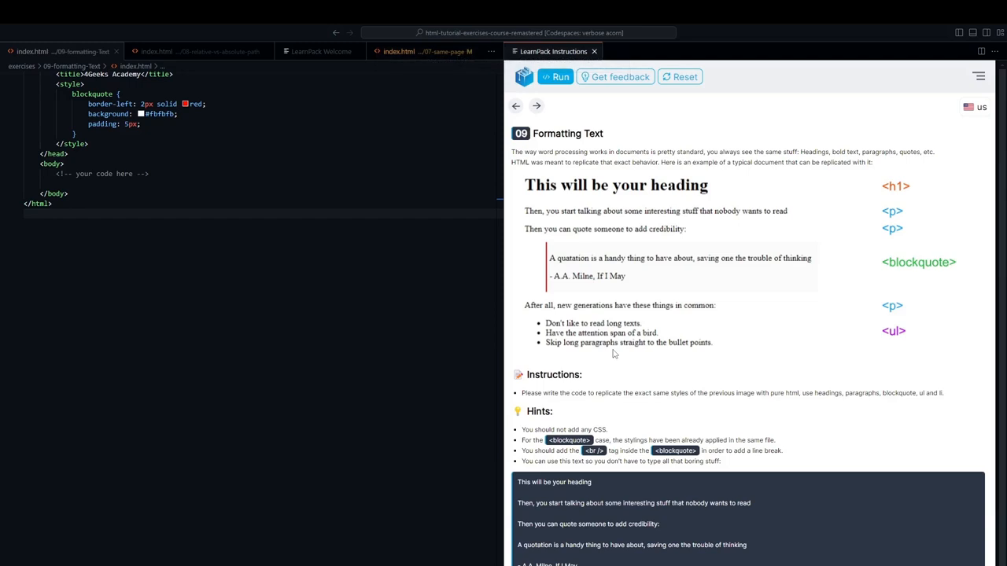
mouse_move(697, 379)
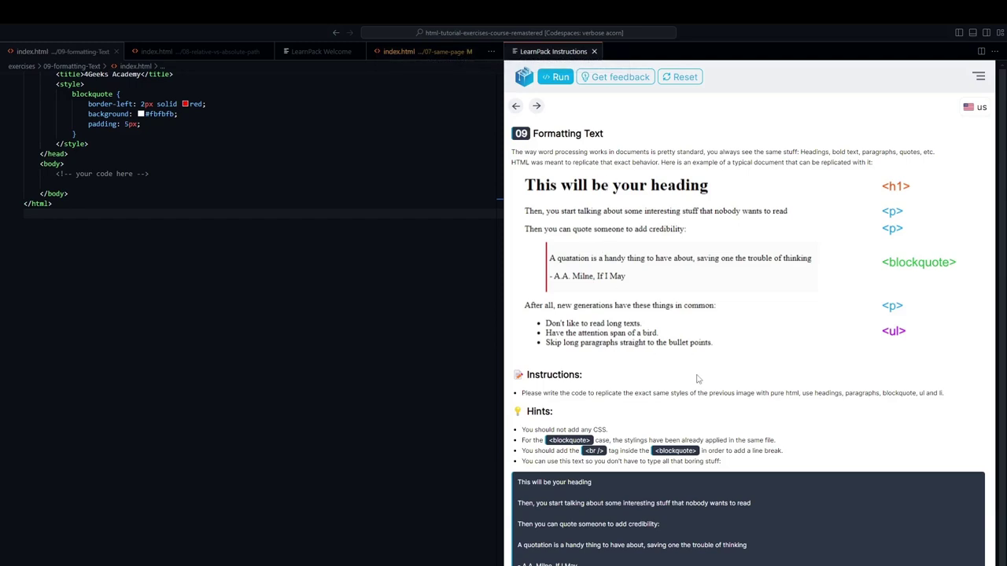
mouse_move(609, 392)
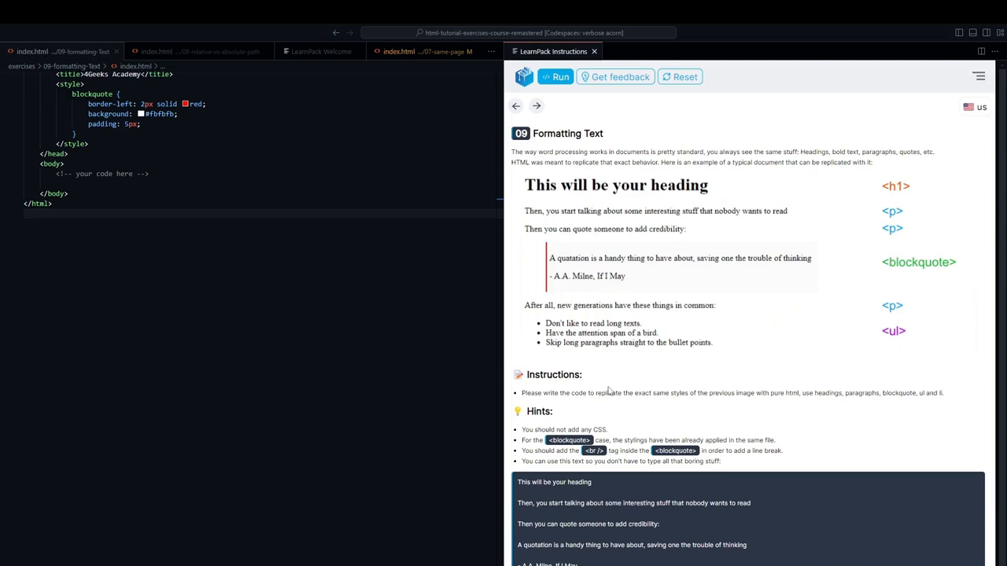
mouse_move(905, 190)
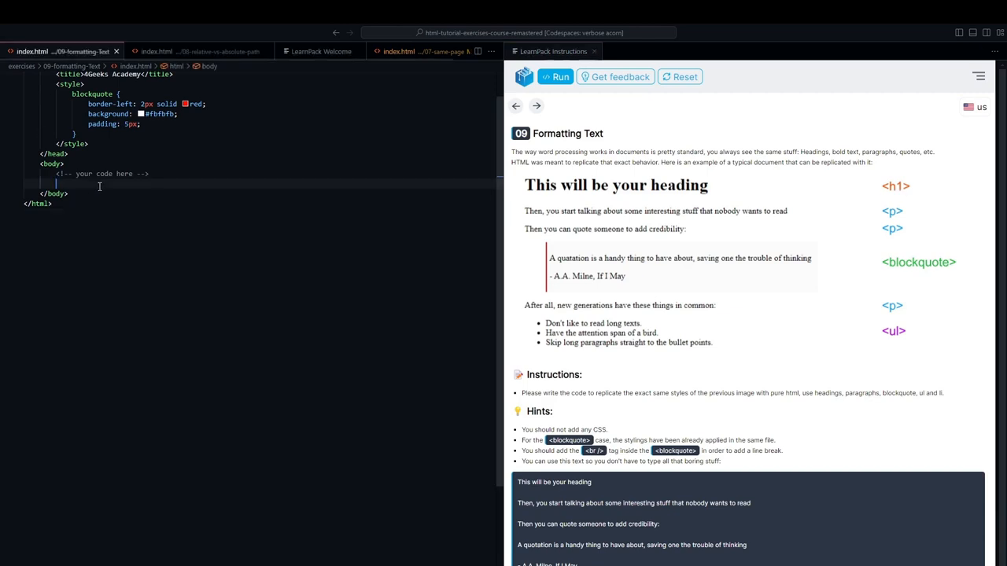
- Add an h1, two empty p elements and an empty blockquote inside the body with Emmet
left_click(979, 76)
type("<h1></h1>")
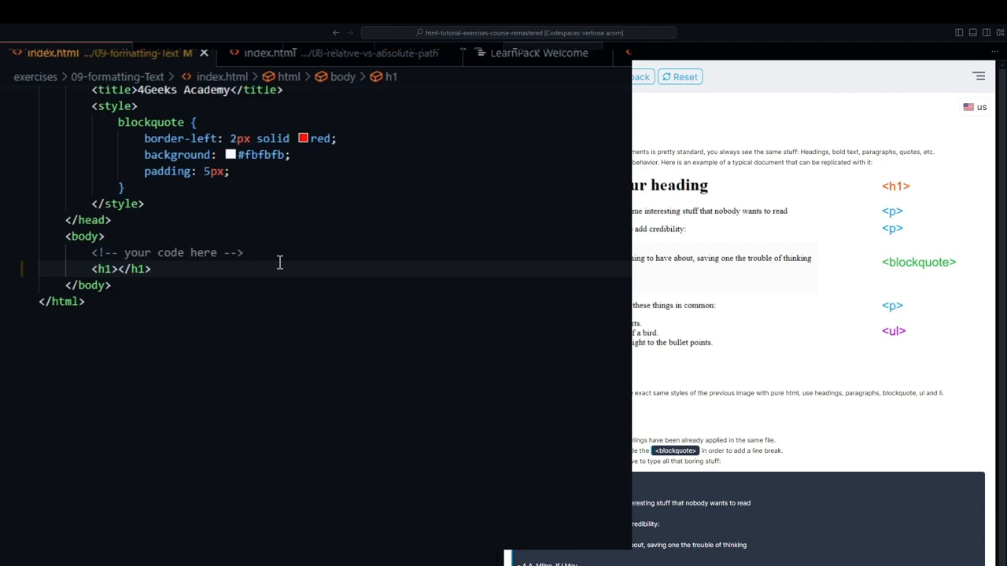
left_click(116, 269)
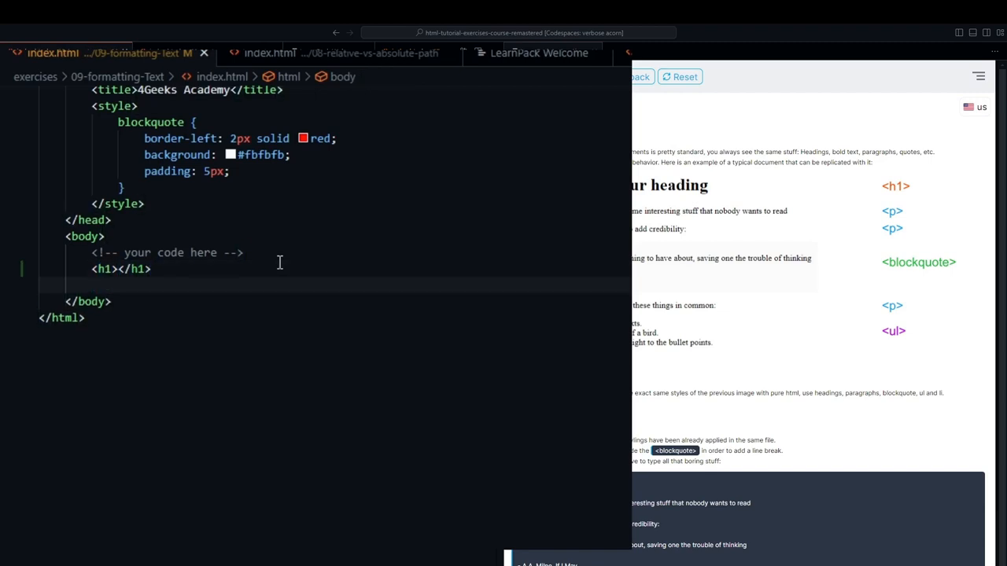
type("<p></p>")
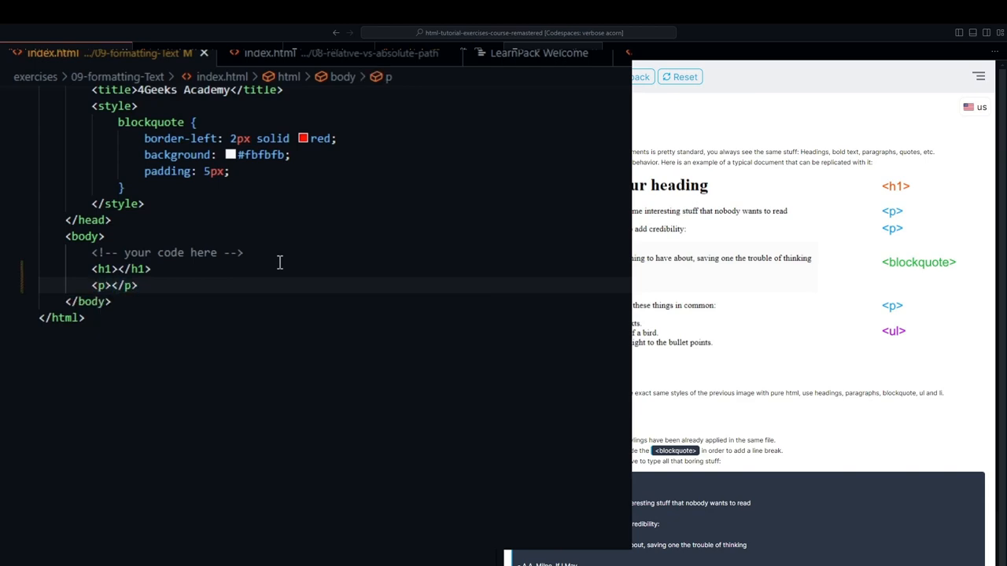
key("enter")
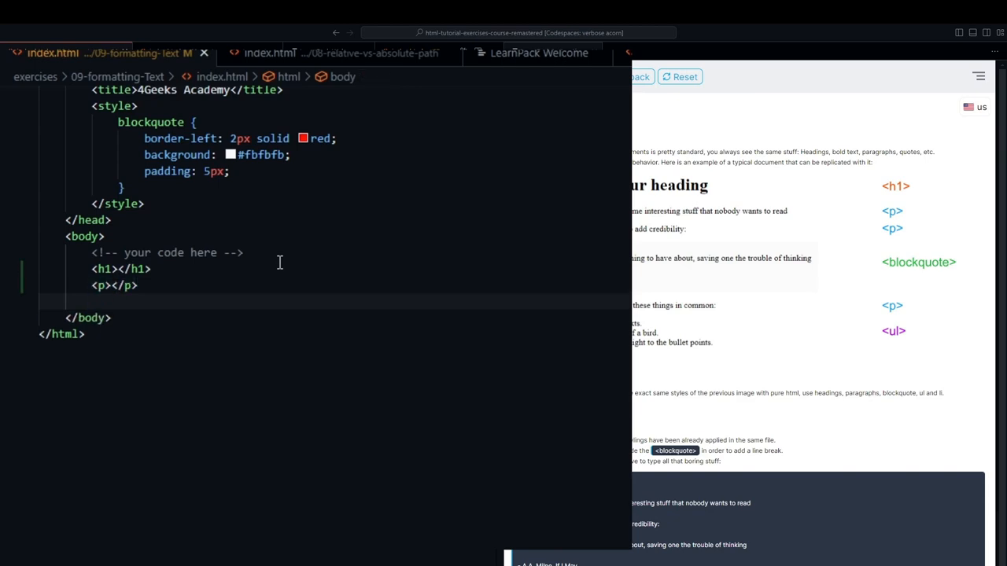
type("p></p>")
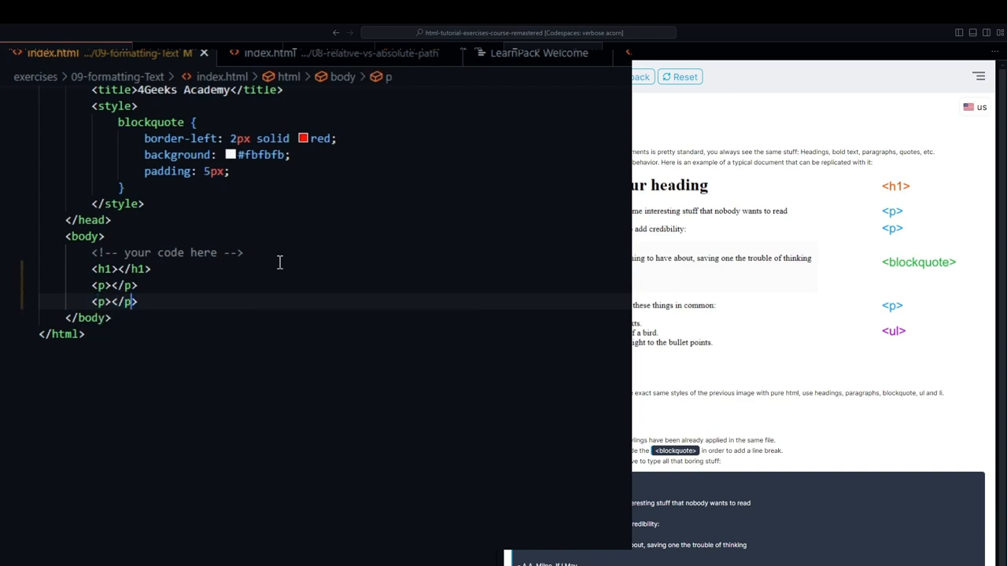
type("blockquote></blockquote>")
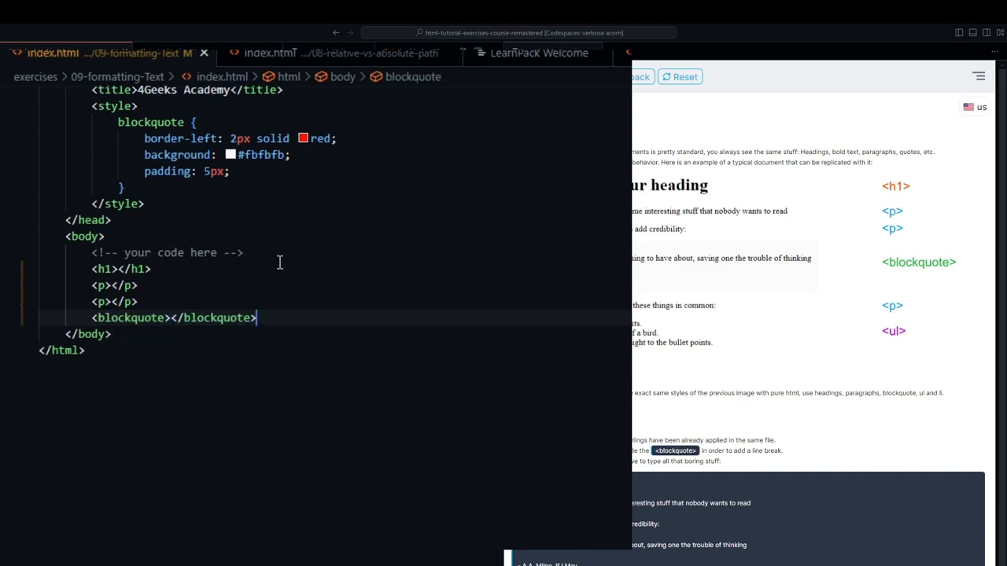
- Add a third p and a three-li ul, and set the h1 to 'This will be your heading'
type("p></p>")
type("<ul></ul>")
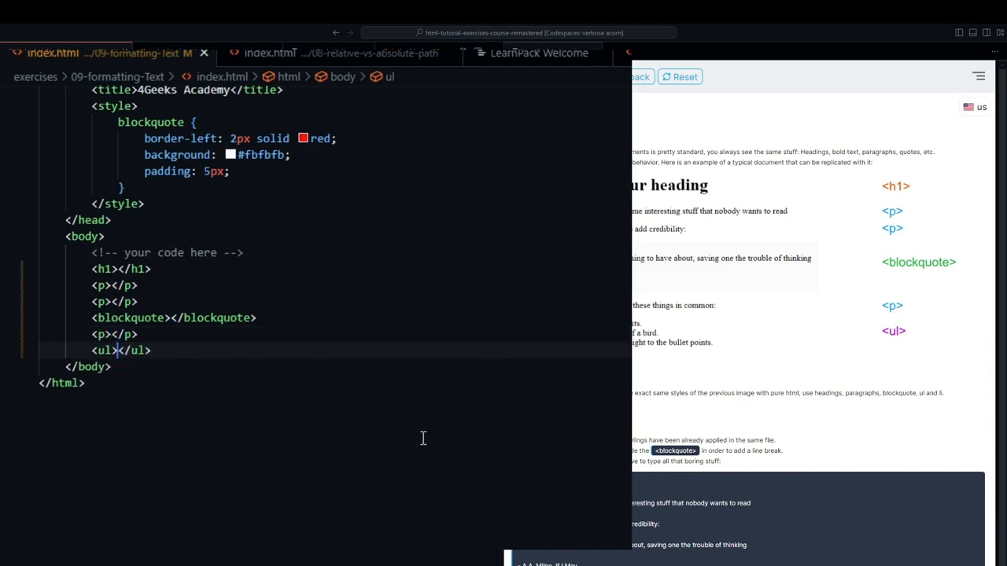
type("<li></li>")
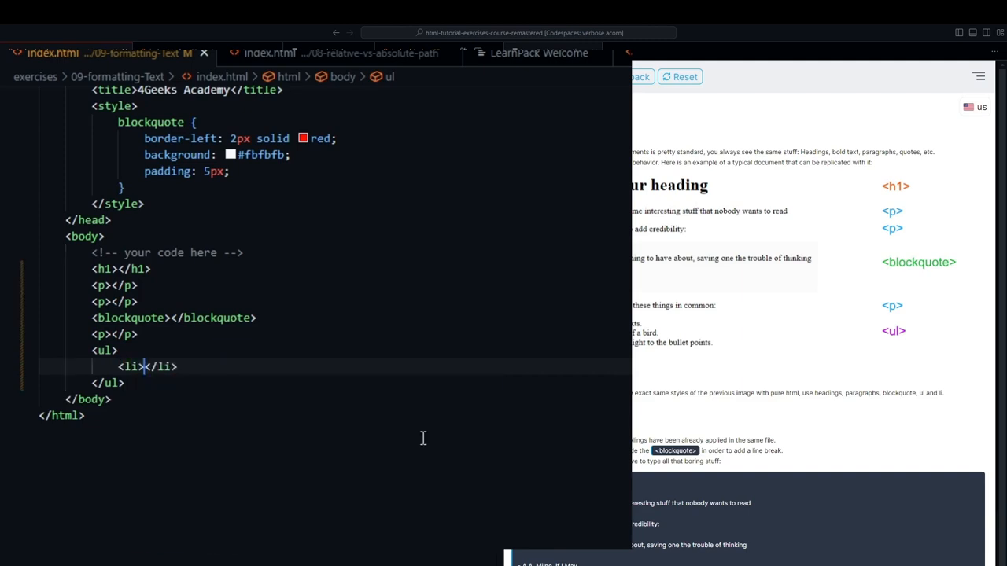
key("Enter")
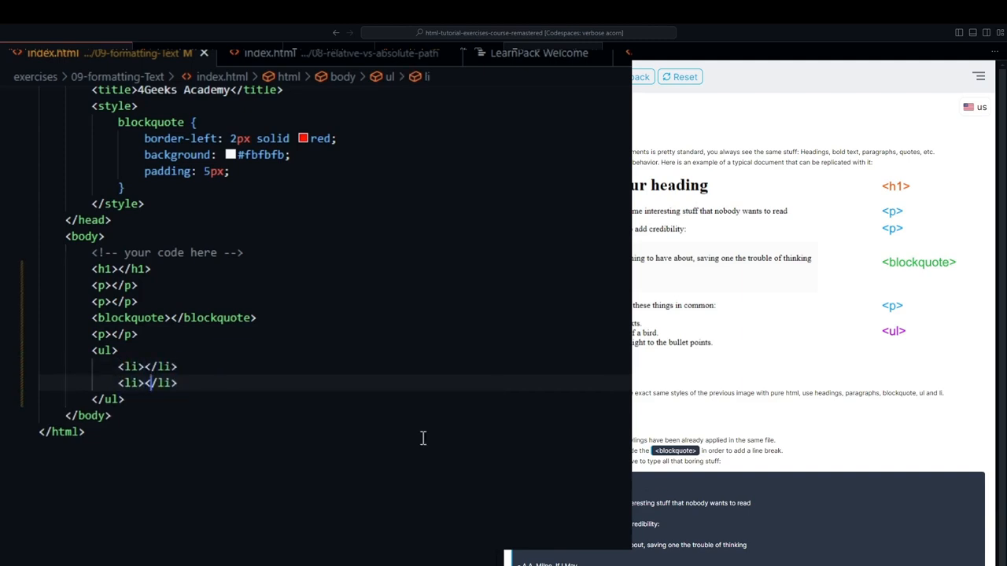
key("Enter")
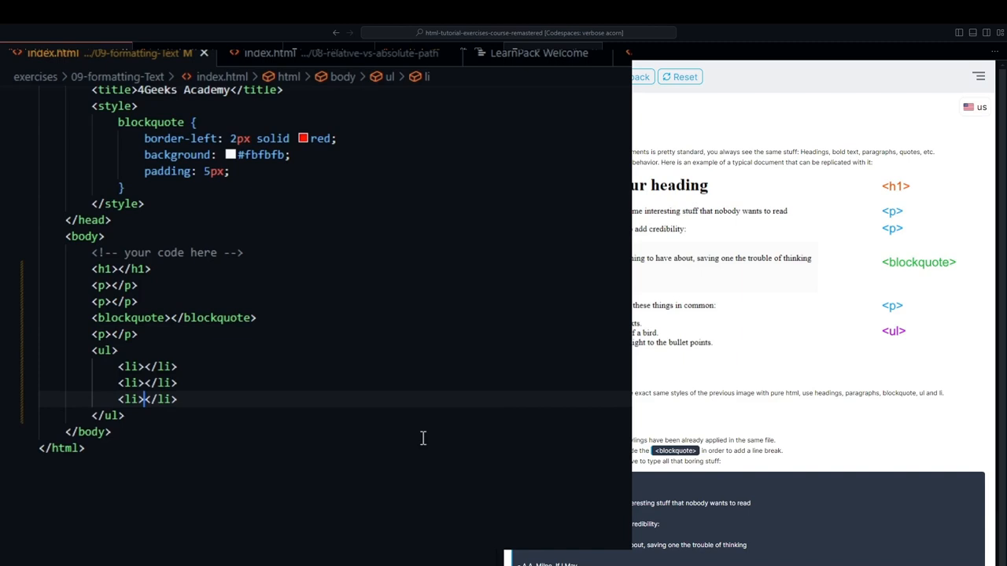
left_click(123, 416)
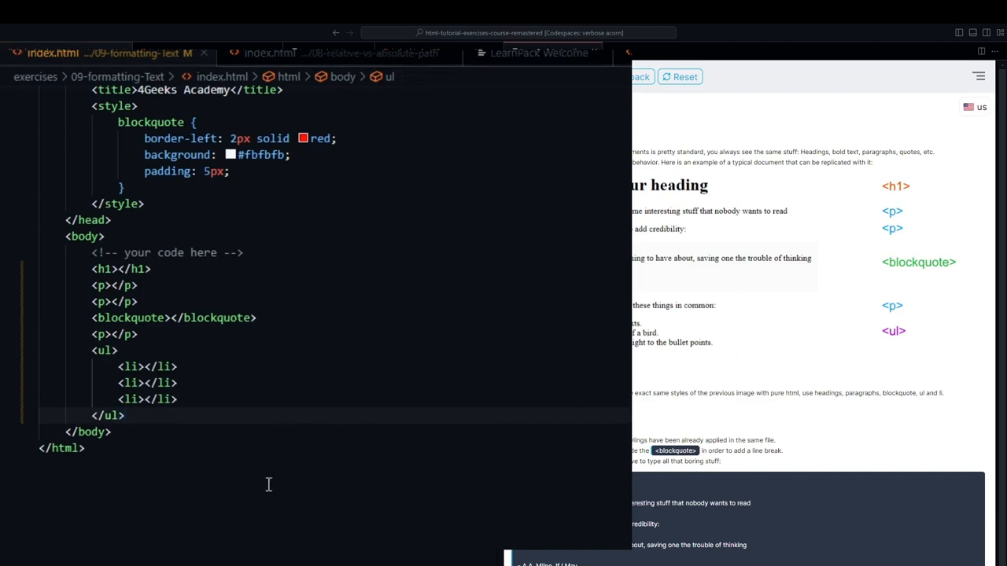
type("This will be your heading")
left_click(354, 285)
type("Then, you start talking about some interesting stuff that nobody wants to read")
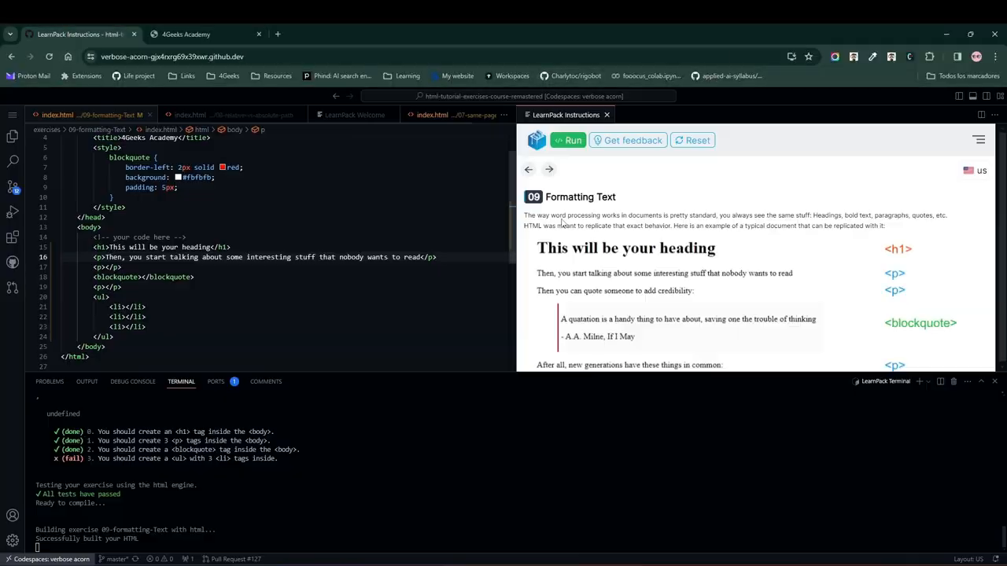
- Fill the paragraphs and blockquote with hint text, including 'A quotation is a handy thing to have about…'
scroll("down", 3)
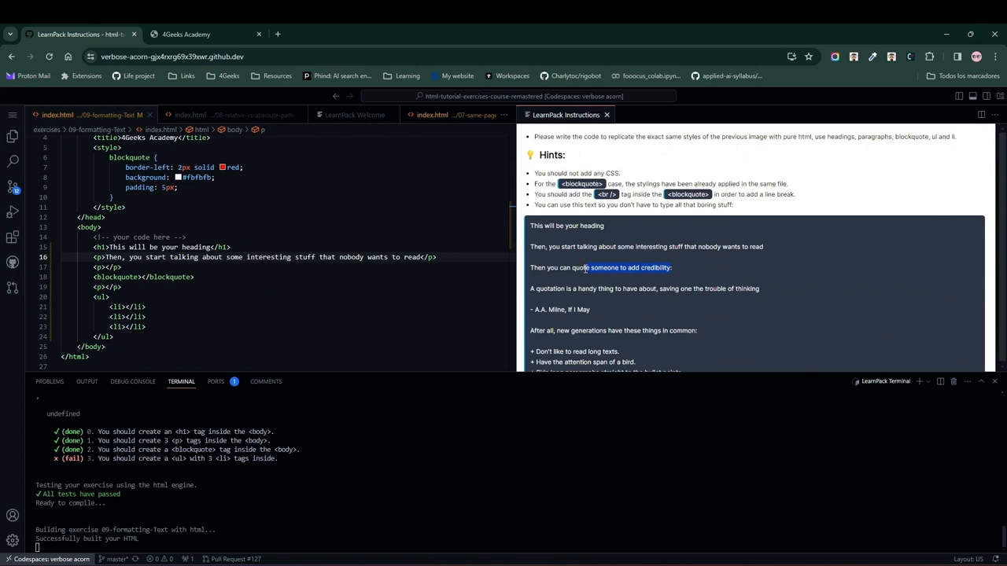
left_click(102, 267)
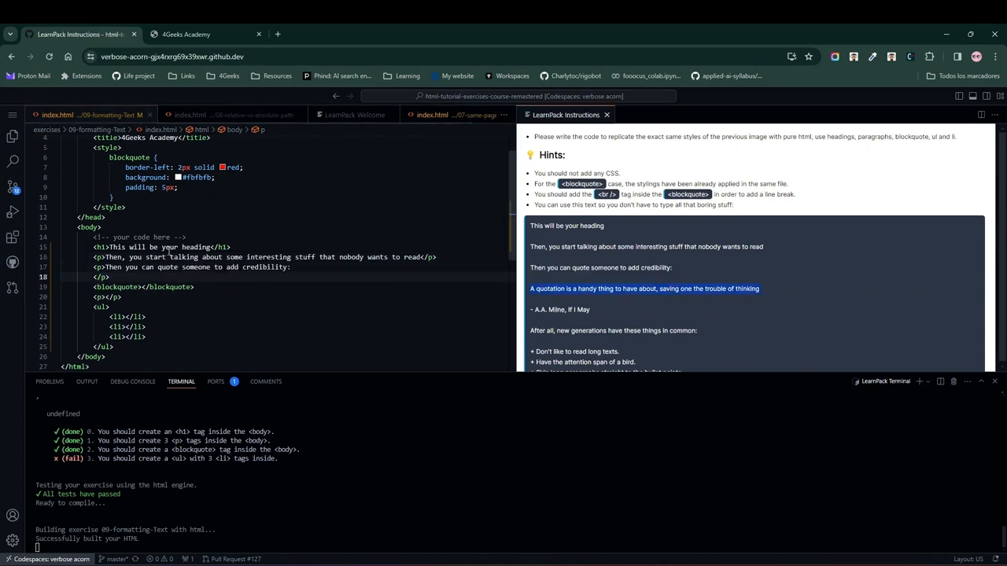
type("A quotation is a handy thing to have about, saving one the trouble of thinking - A.A. Milne,")
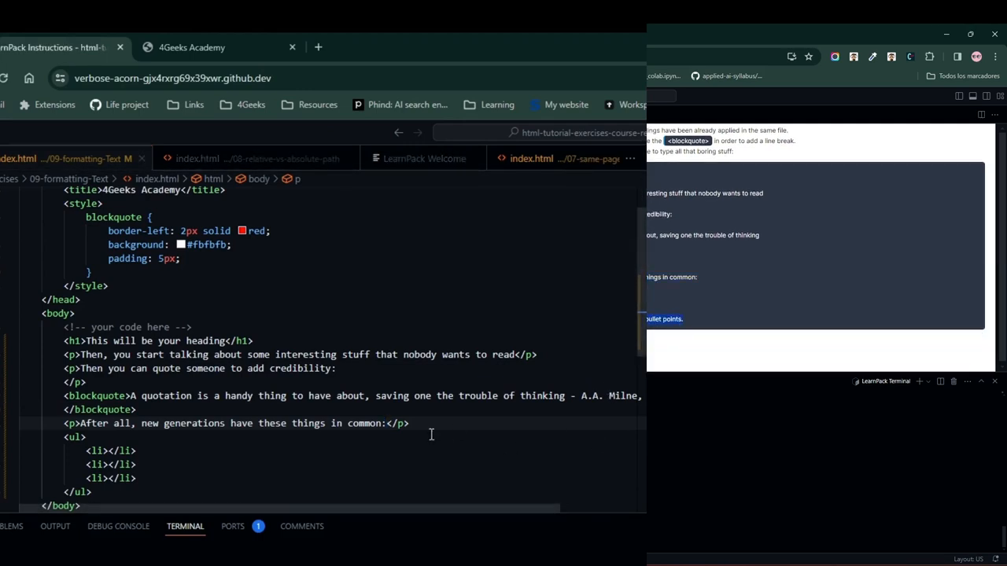
- Fill the list items with the bullet texts, like 'Have the attention span of a bird', removing leftover lines
left_click(109, 450)
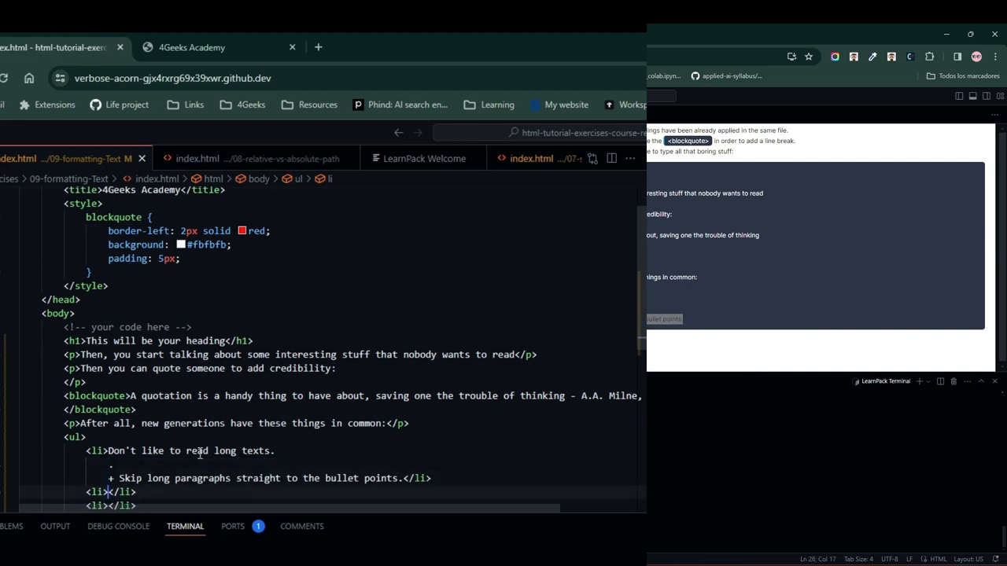
type("Have the attention span of a bird")
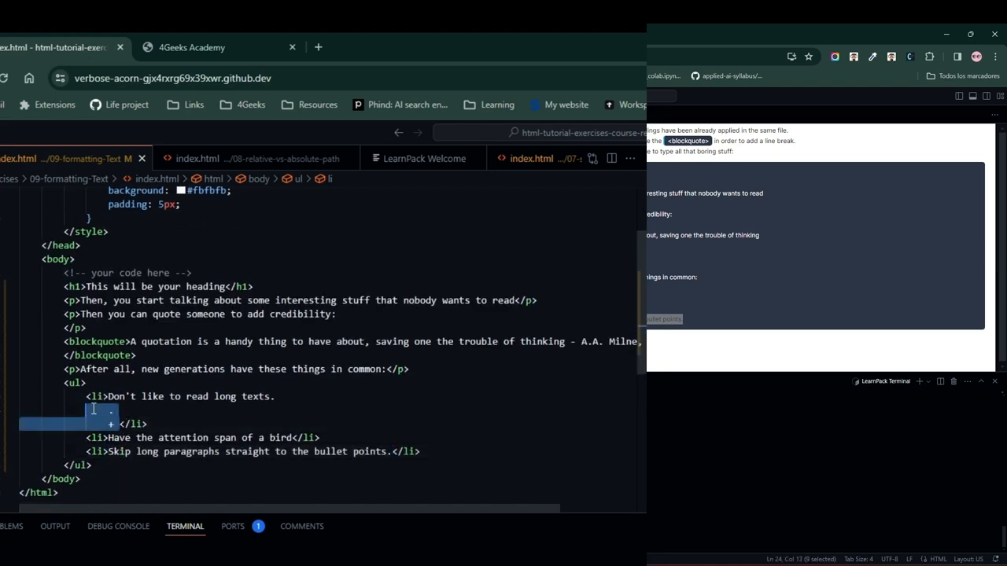
key("Delete")
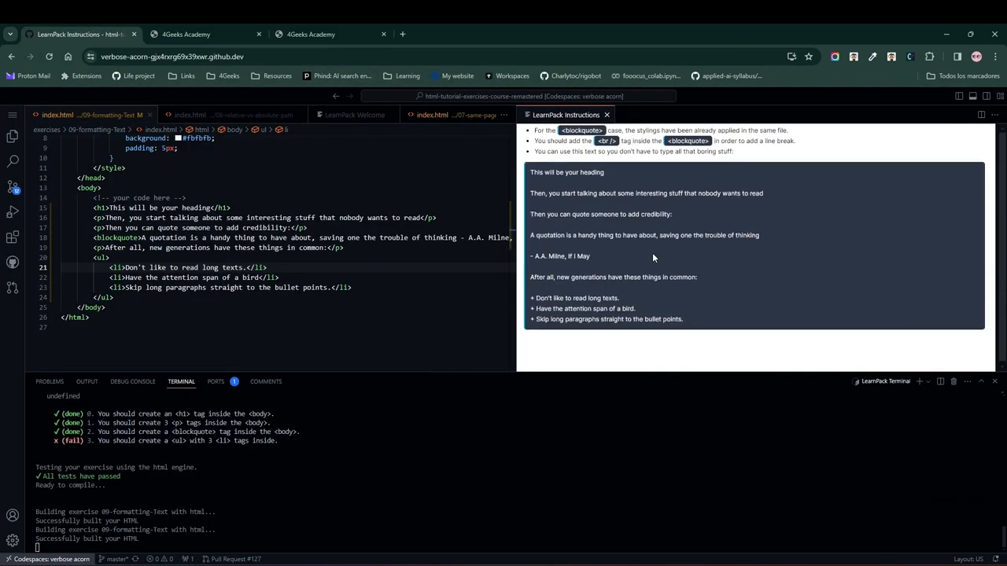
- Run the LearnPack tests, close the extra 4Geeks Academy tab, and confirm Succeeded
left_click(568, 140)
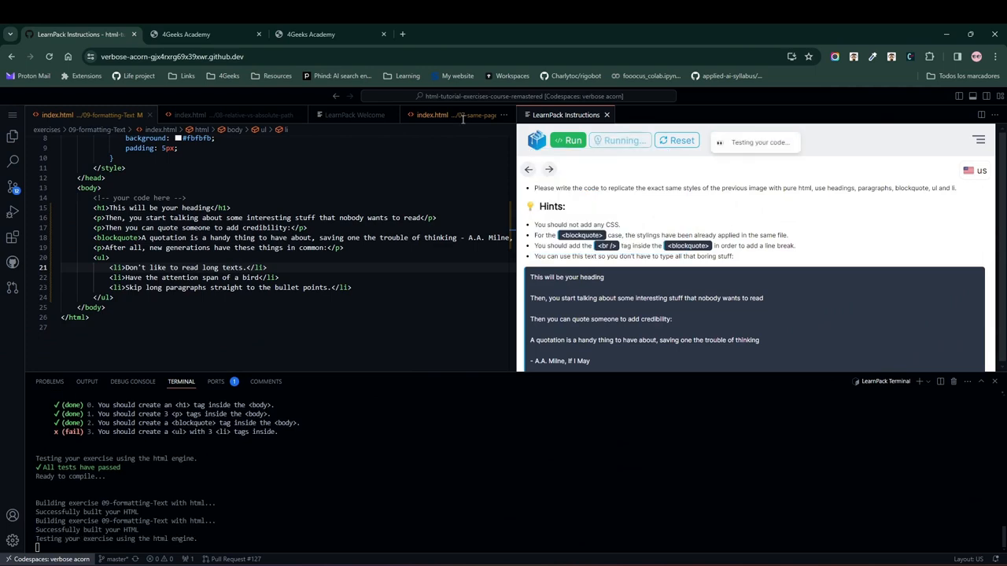
left_click(568, 140)
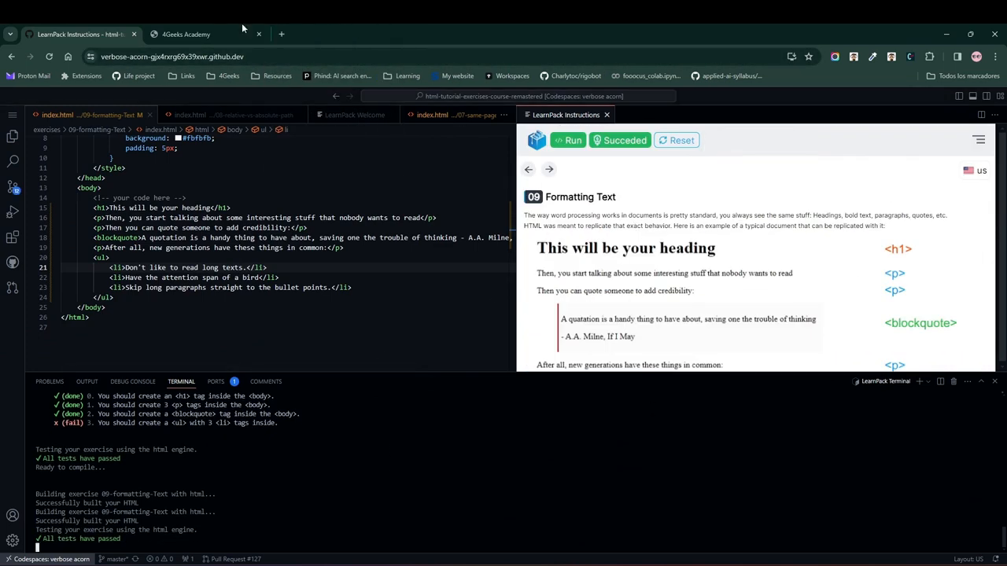
left_click(259, 34)
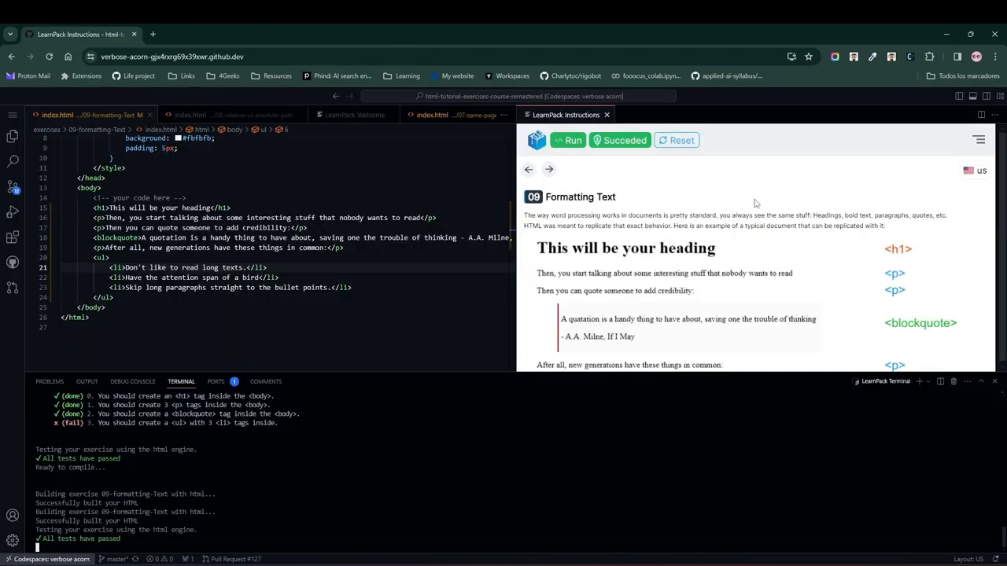